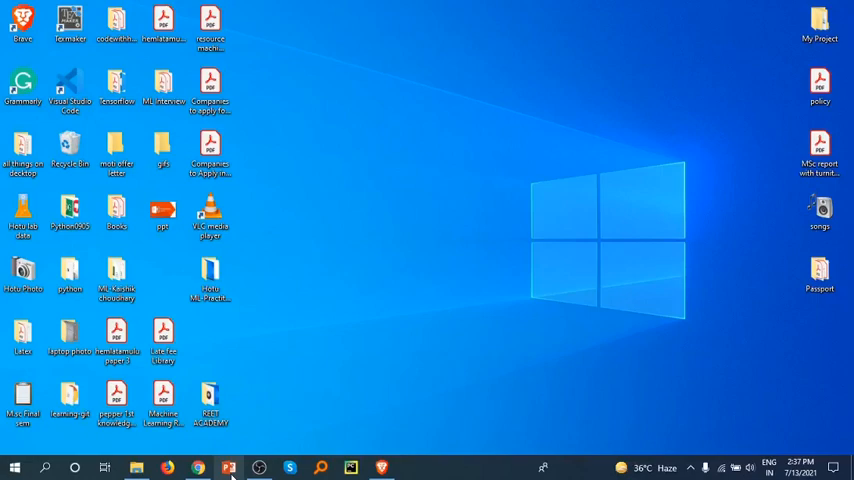
Step: Launch PowerPoint to show the start screen with recent files and templates
click(228, 468)
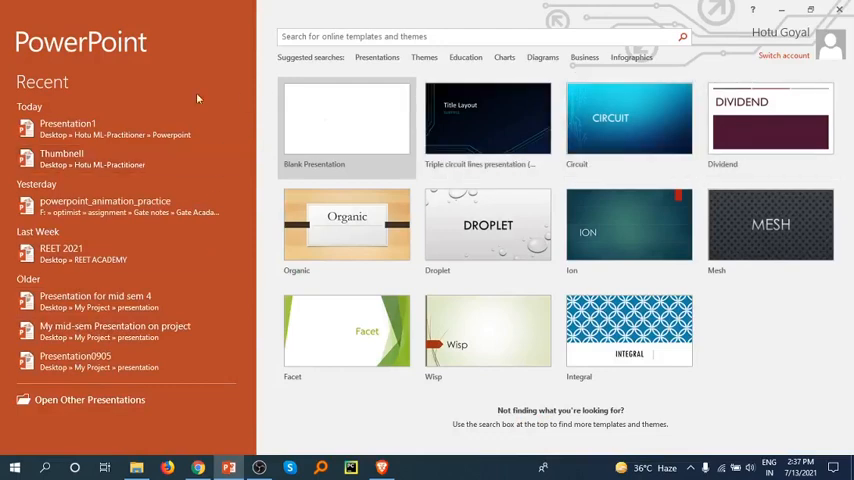
mouse_move(818, 304)
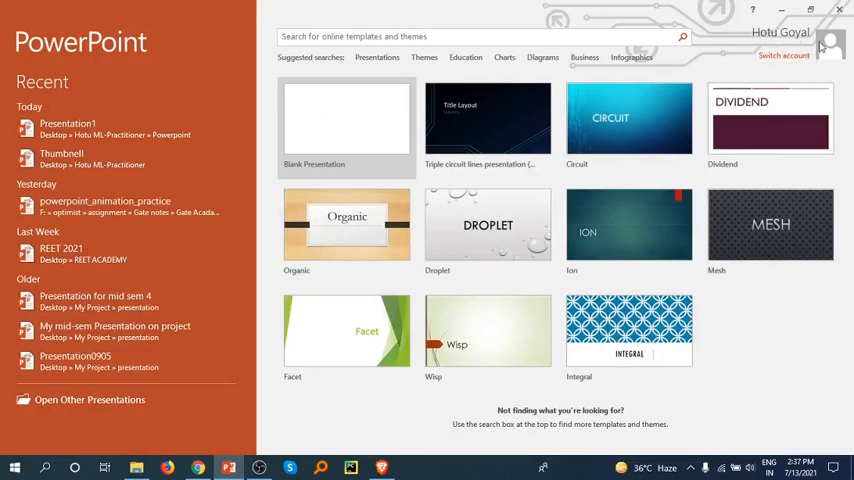
mouse_move(832, 52)
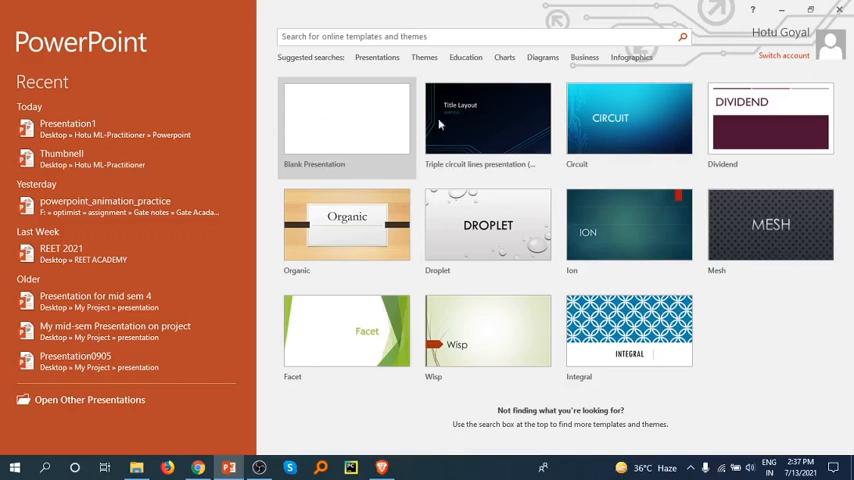
mouse_move(716, 224)
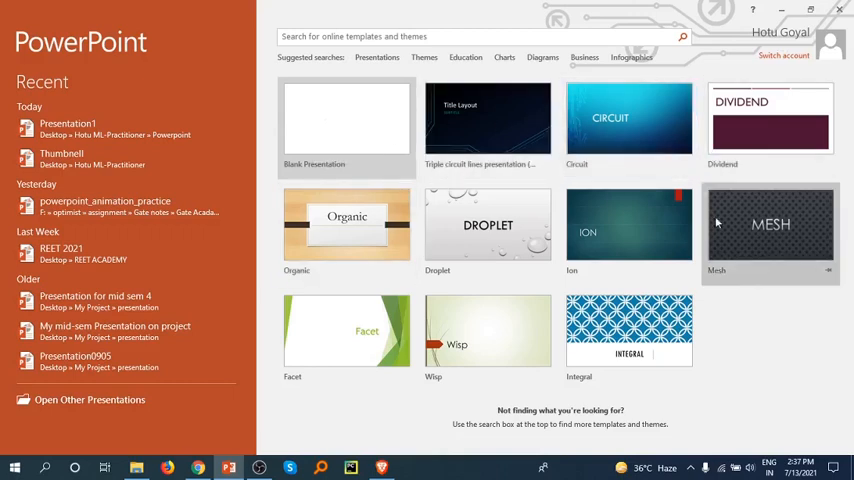
mouse_move(324, 120)
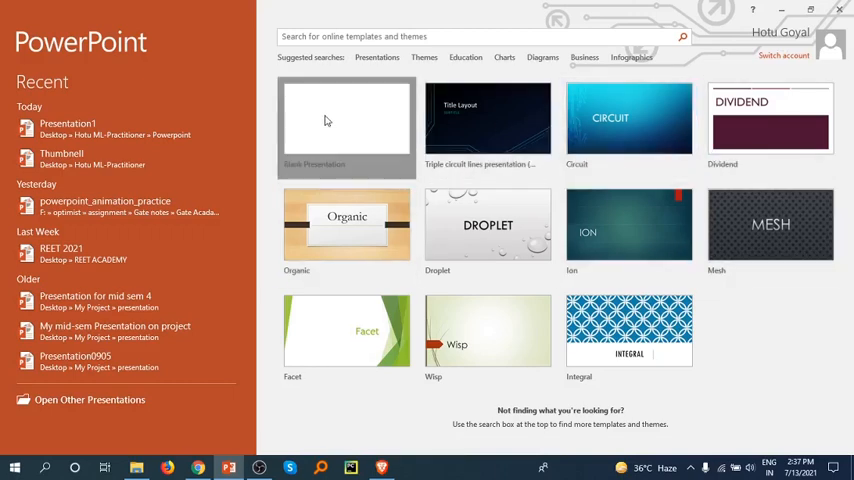
Step: Create a new Blank Presentation with an empty title slide
click(346, 126)
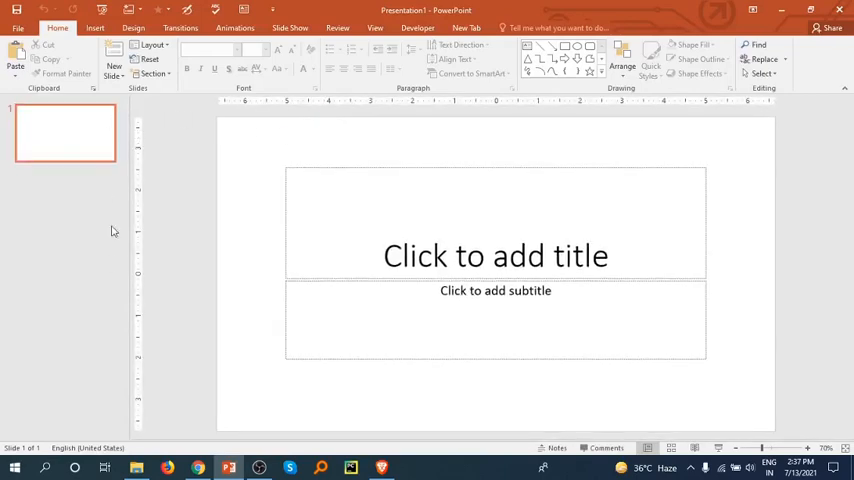
mouse_move(362, 126)
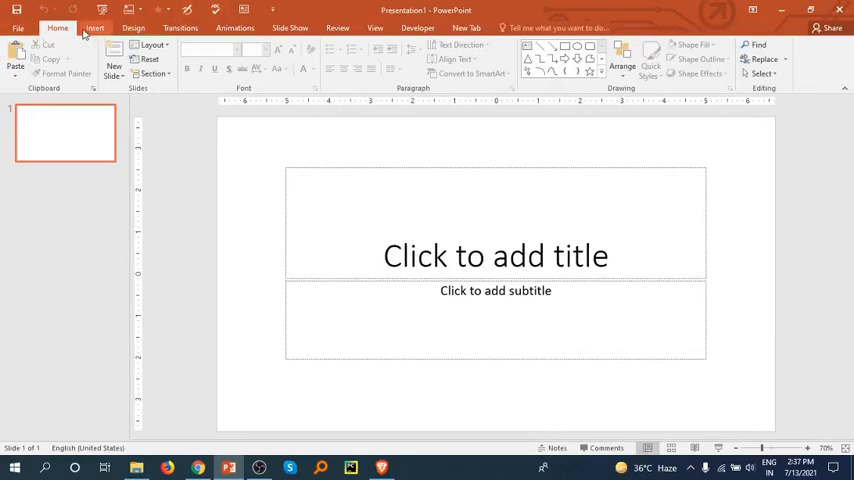
click(96, 28)
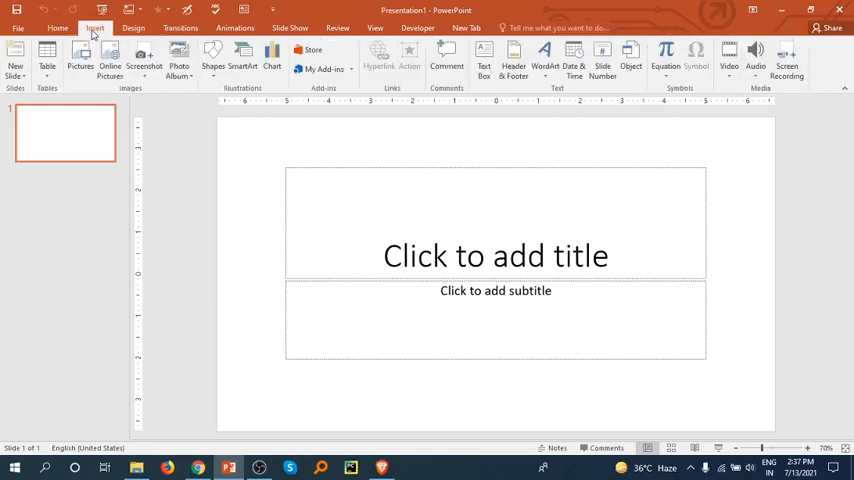
click(180, 28)
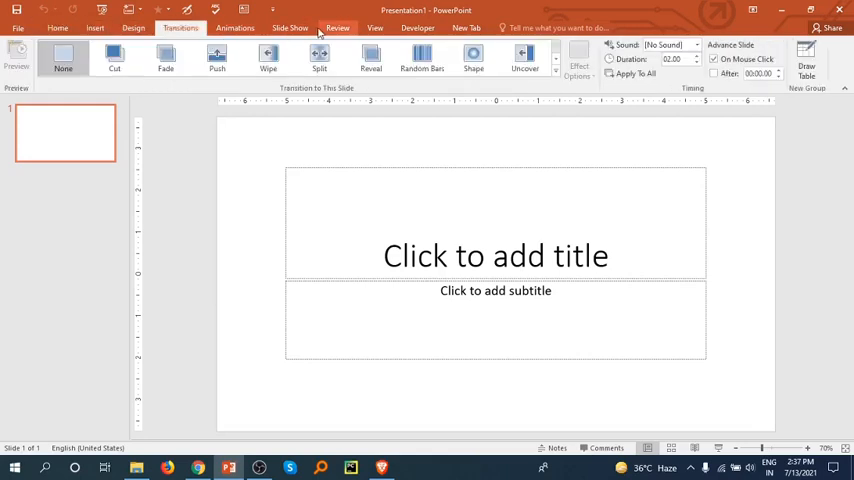
click(466, 28)
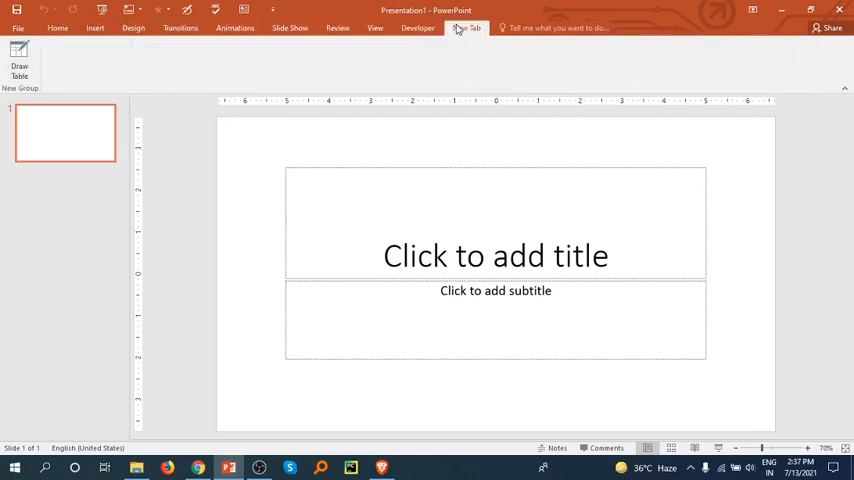
click(58, 28)
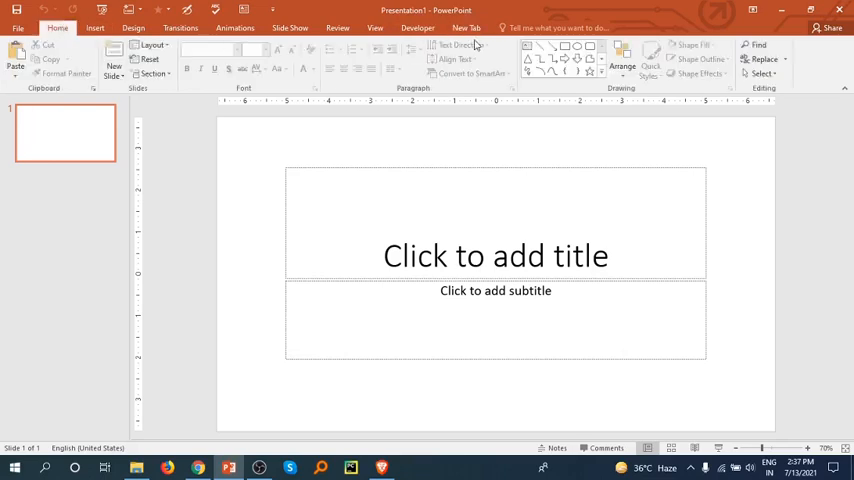
click(556, 28)
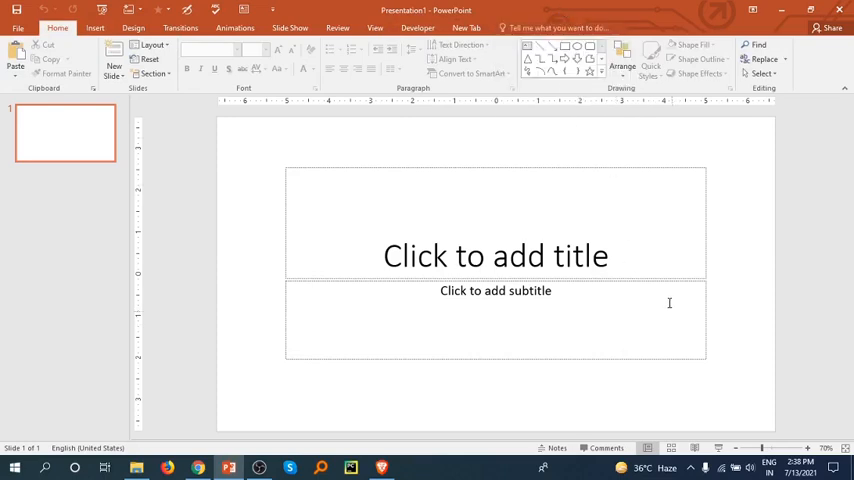
mouse_move(40, 452)
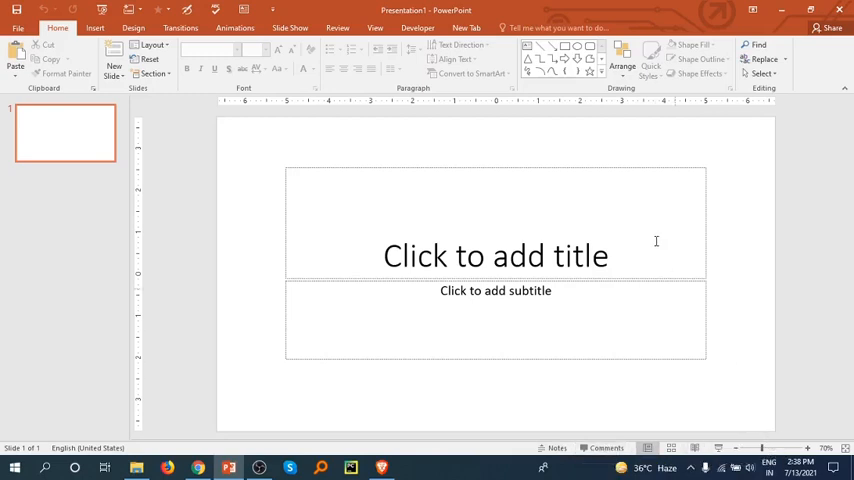
mouse_move(760, 292)
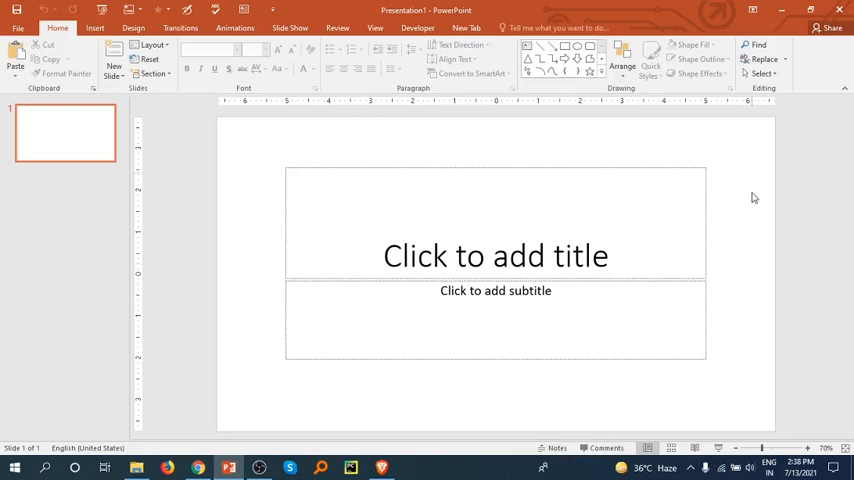
mouse_move(280, 290)
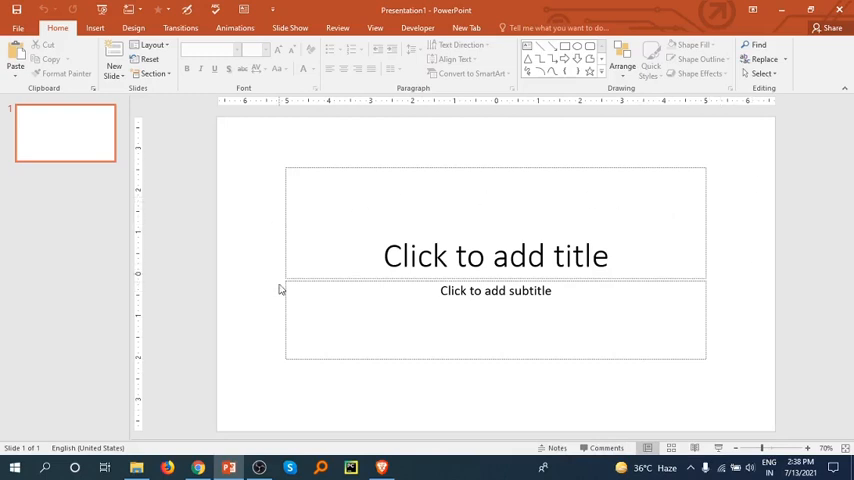